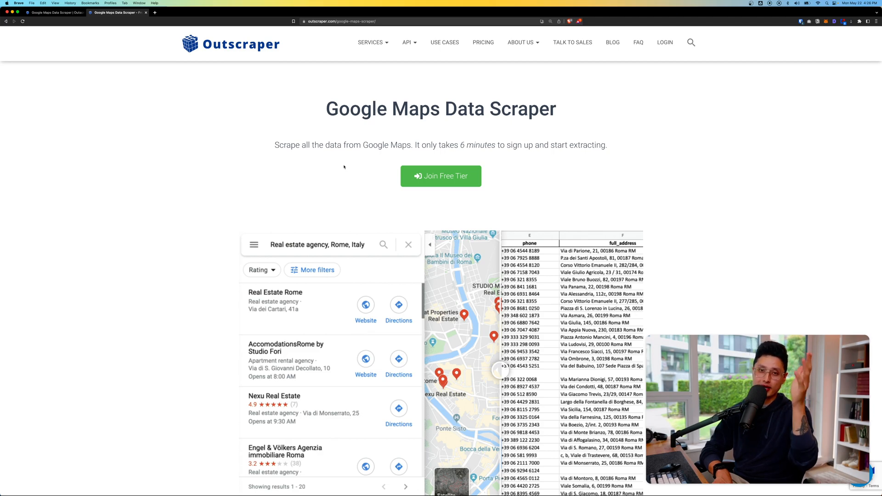
mouse_move(94, 369)
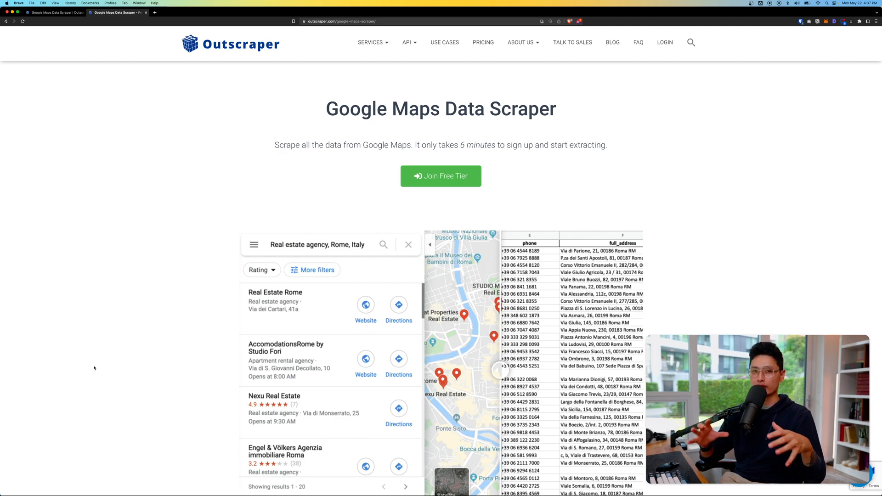
mouse_move(344, 166)
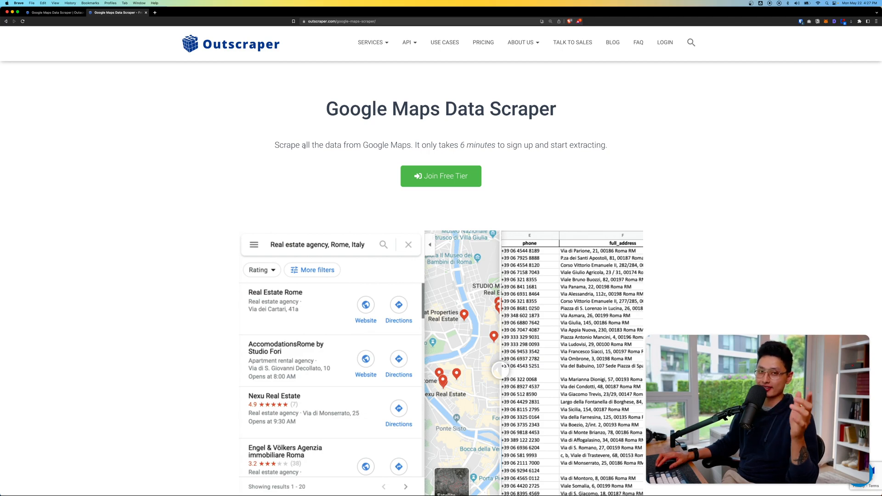
- Choose 'restaurant' as the Google Maps category for LA and search by zip codes
key(Cmd+1)
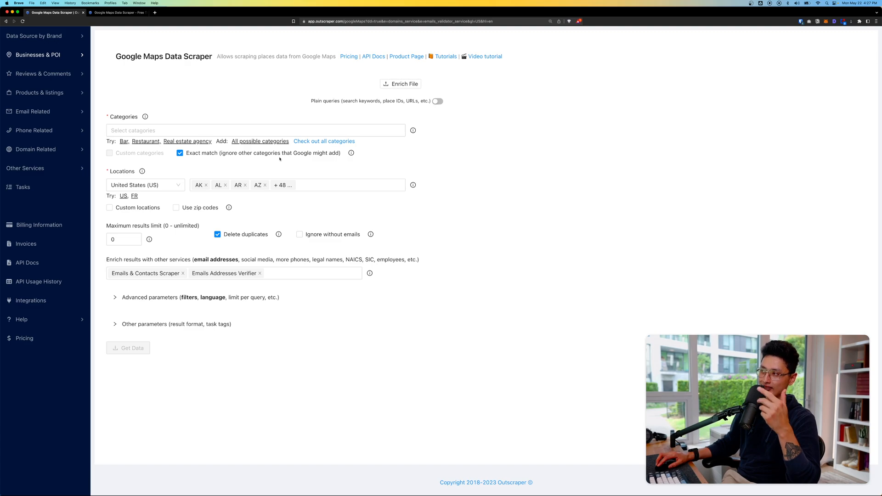
click(46, 55)
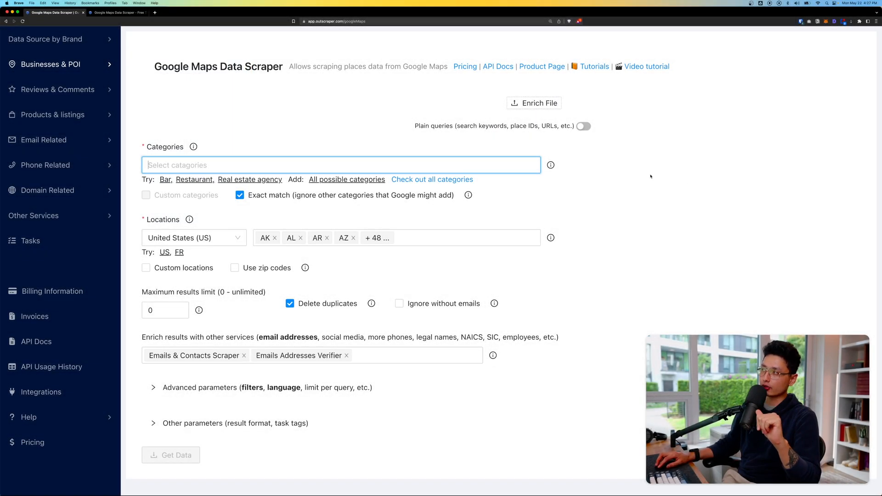
text(restaur)
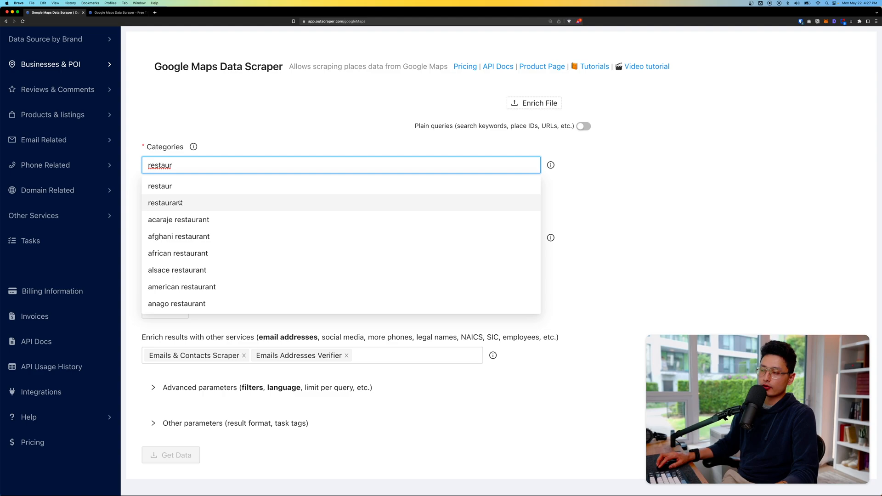
mouse_move(173, 202)
text(LA)
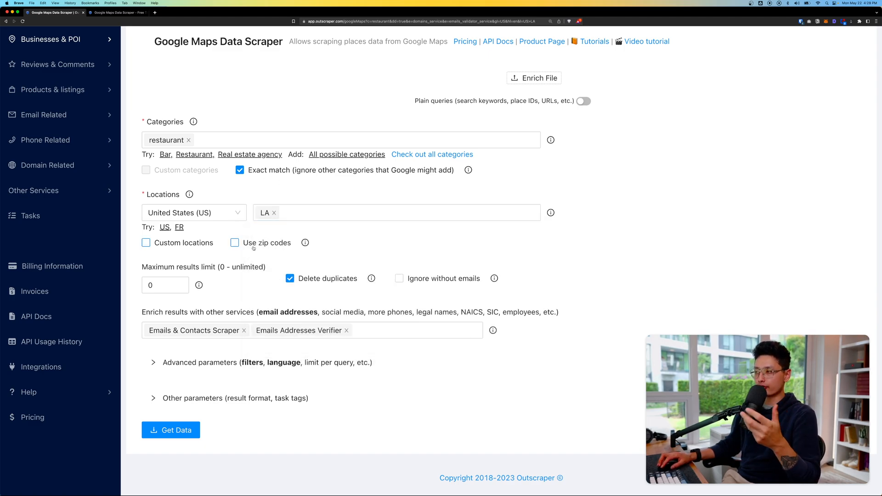
click(234, 243)
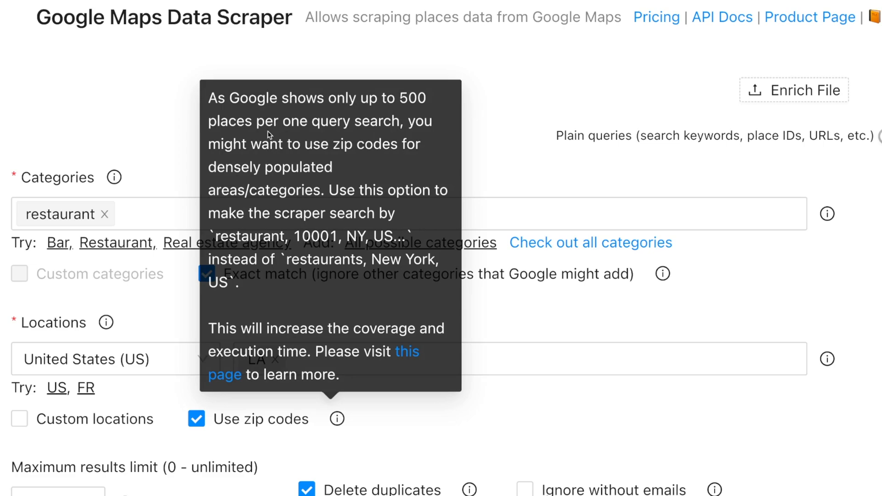
mouse_move(284, 336)
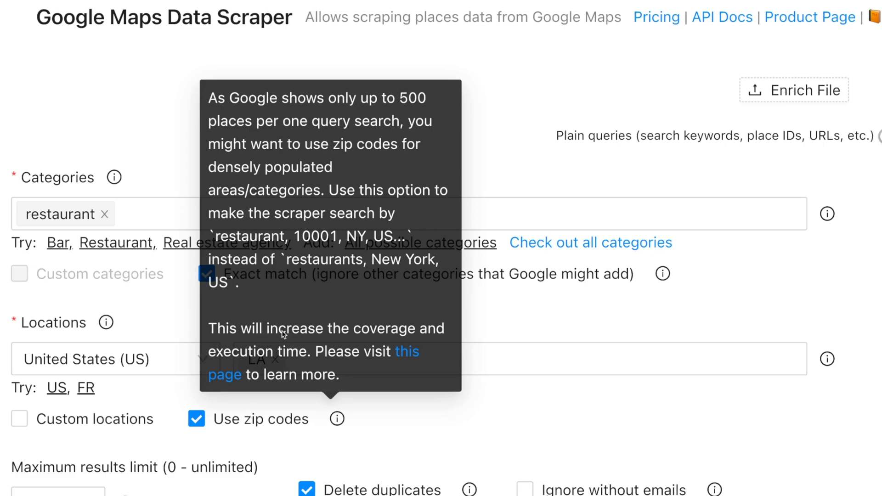
mouse_move(329, 351)
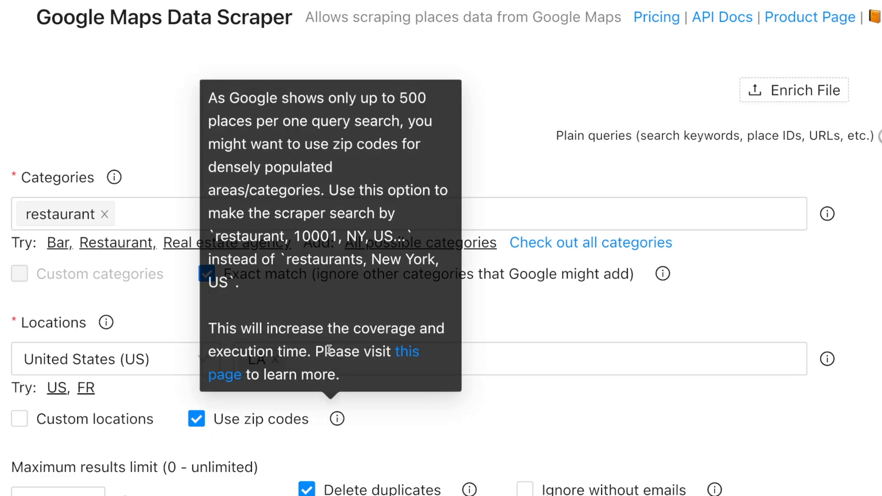
mouse_move(277, 329)
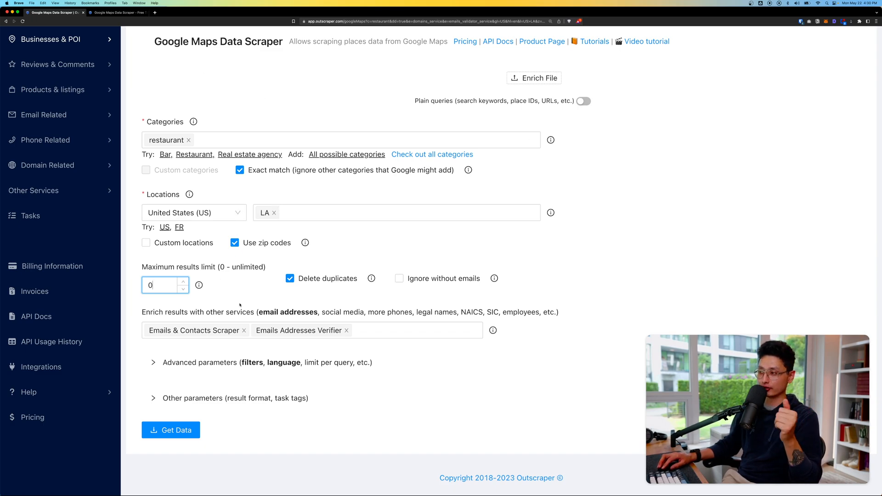
- Limit results to 100, ignore places without emails, and delete email duplicates
text(100)
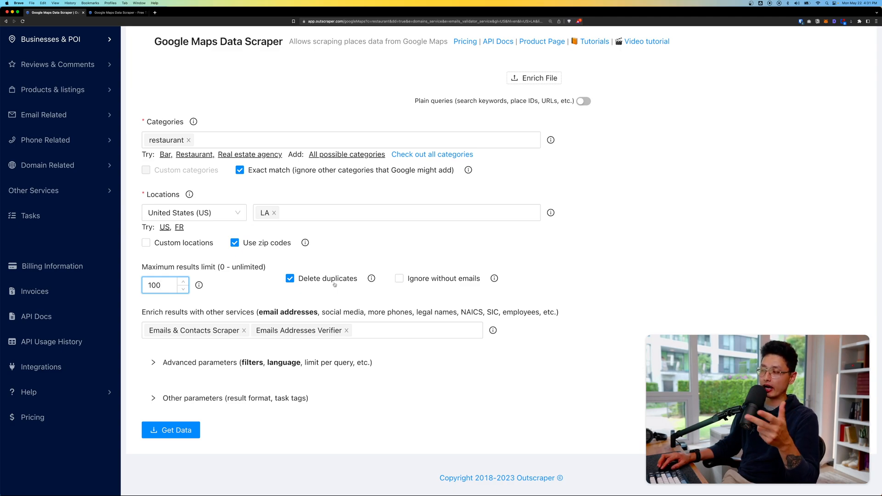
click(399, 279)
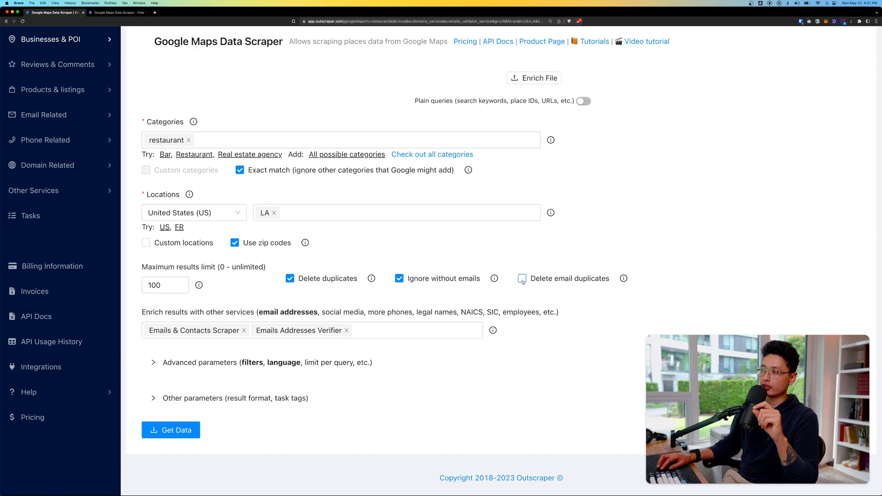
click(522, 279)
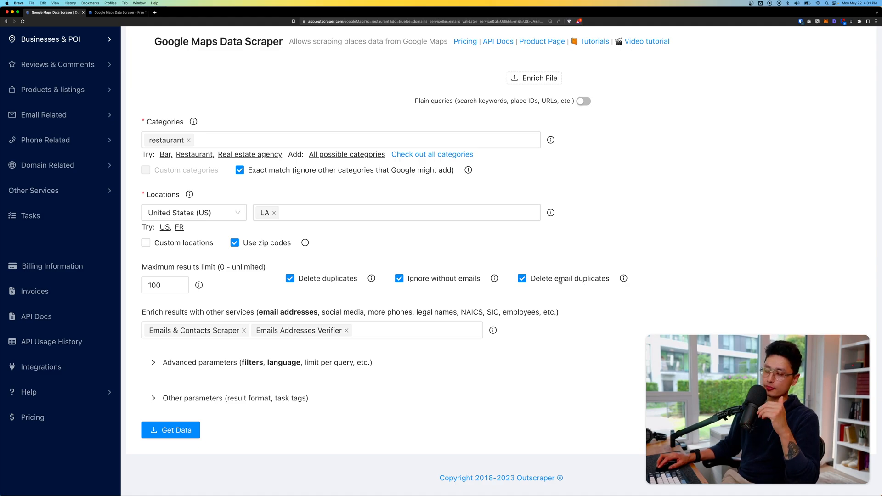
click(522, 279)
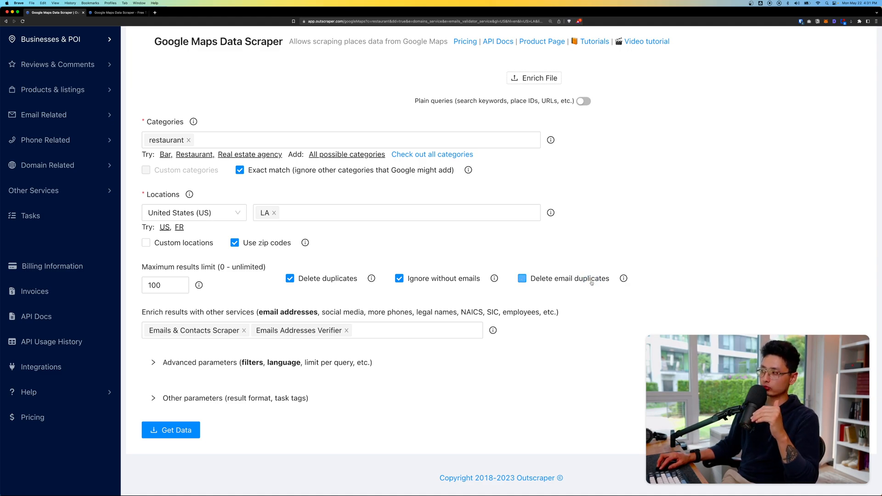
click(522, 279)
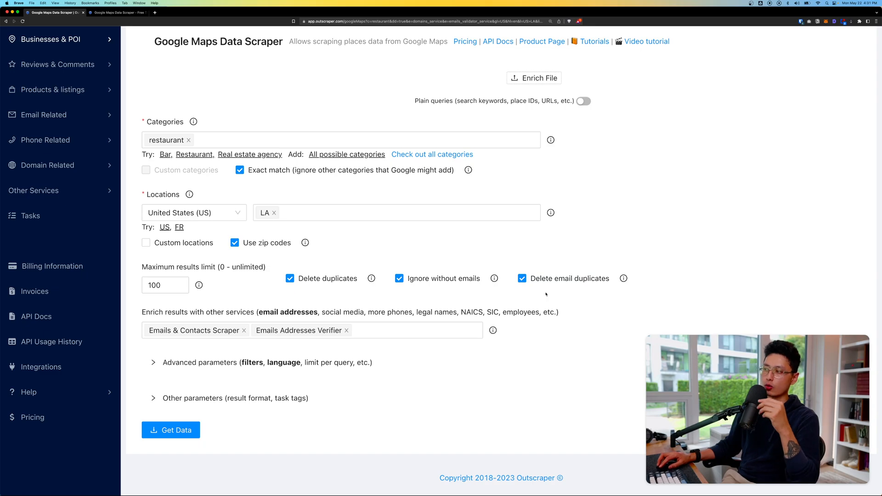
click(388, 330)
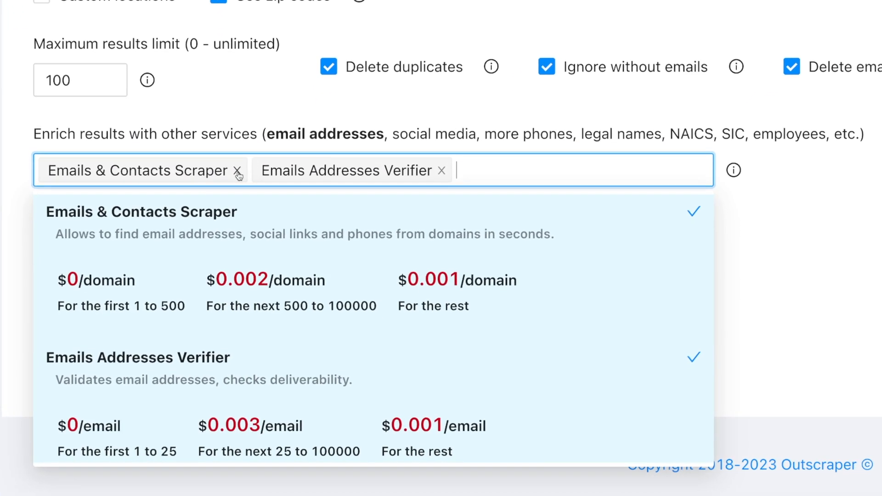
mouse_move(442, 172)
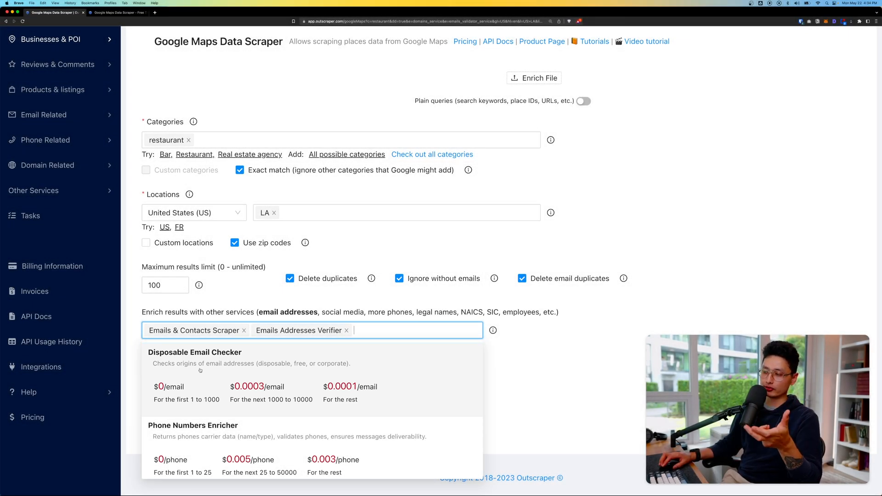
- Add the Phone Numbers Enricher and US Companies Data Enricher services
click(193, 425)
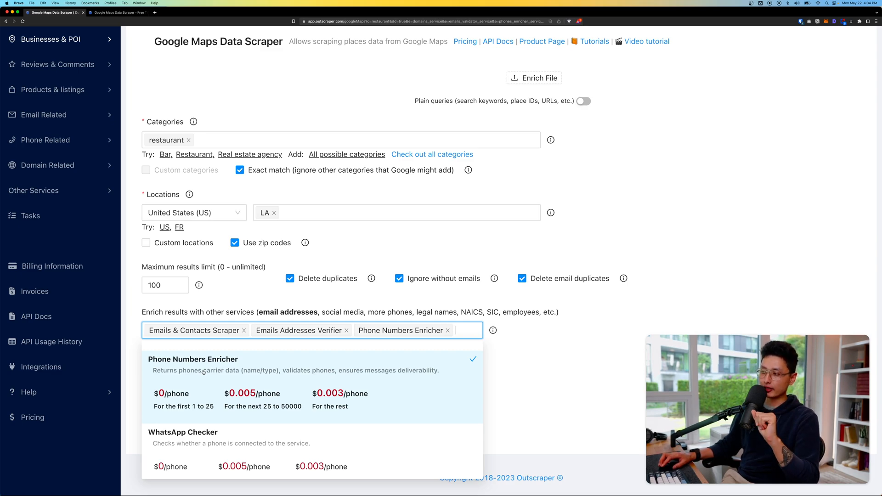
scroll(down, 3)
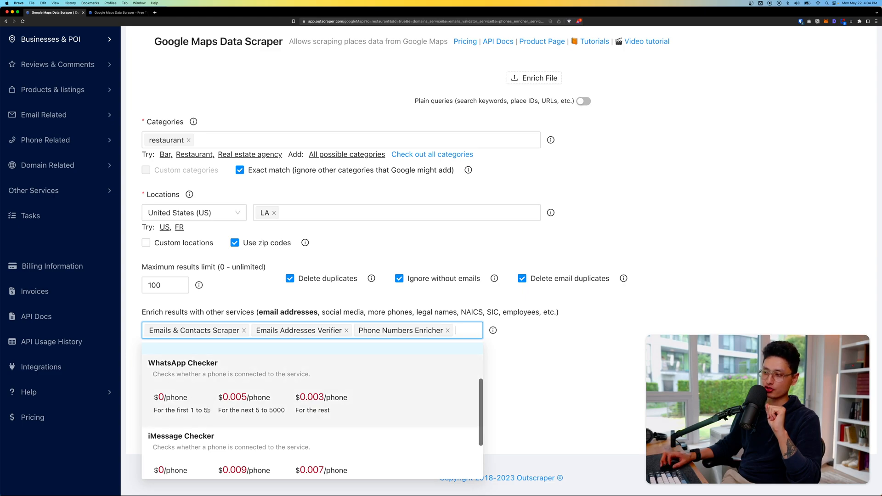
scroll(down, 3)
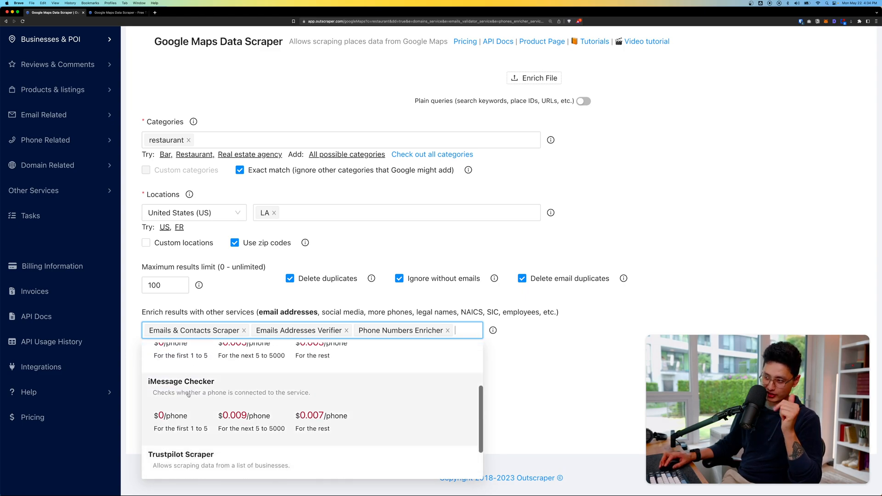
scroll(down, 3)
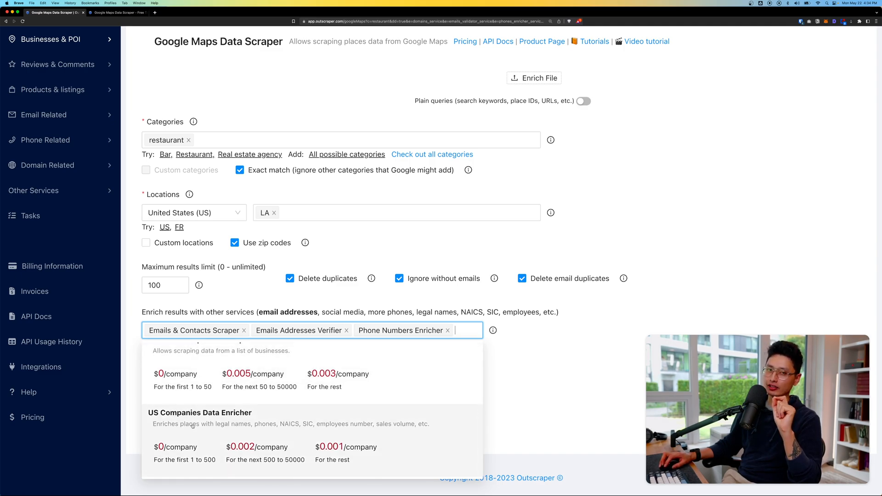
click(200, 412)
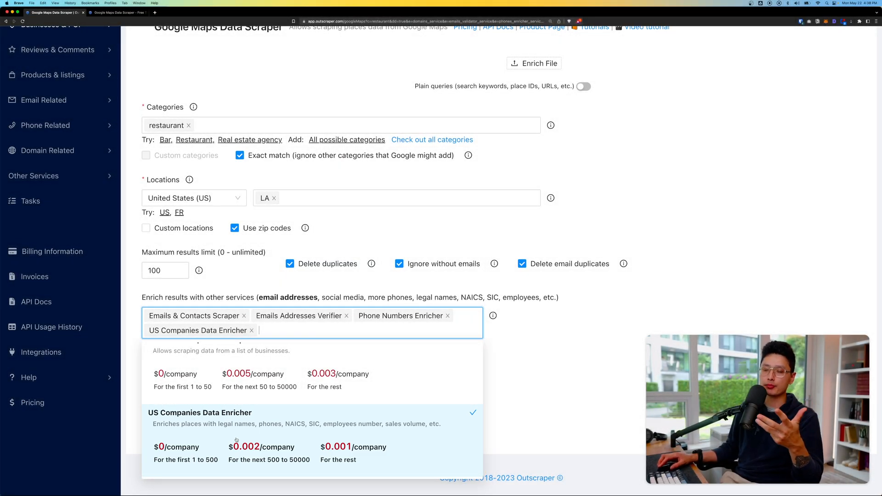
mouse_move(431, 441)
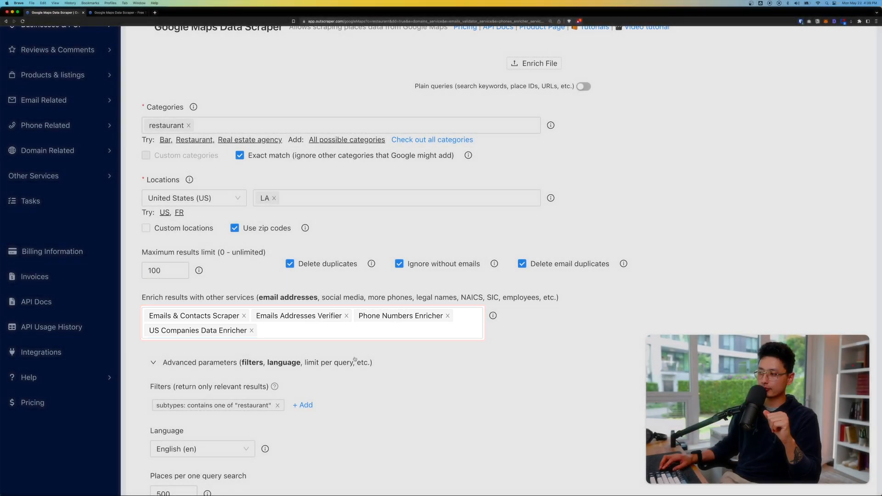
- Keep English as the results language and reveal the Other parameters section
scroll(down, 3)
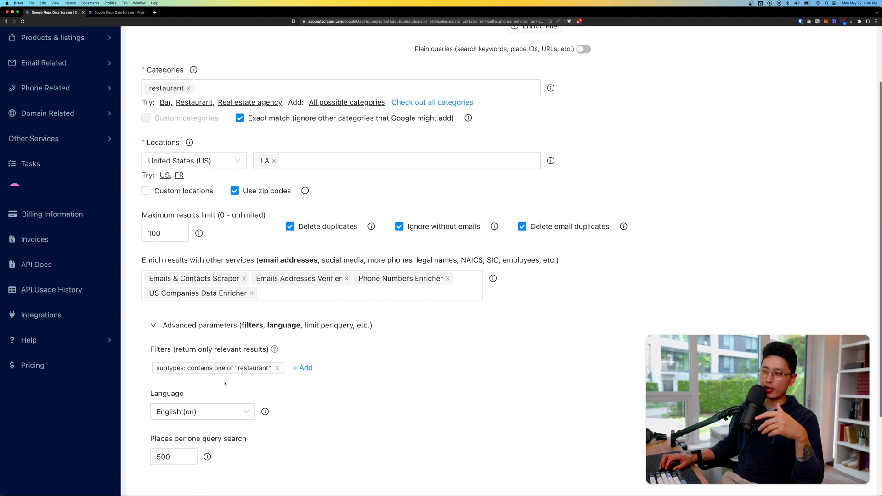
click(203, 411)
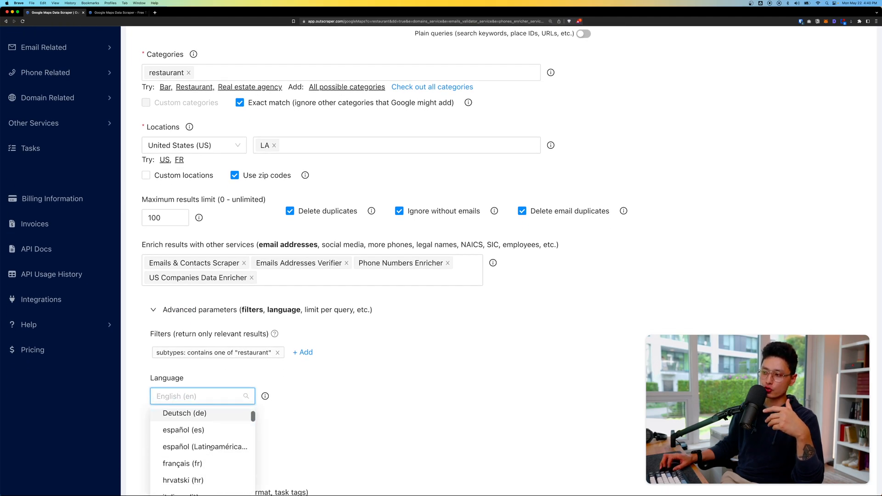
click(202, 396)
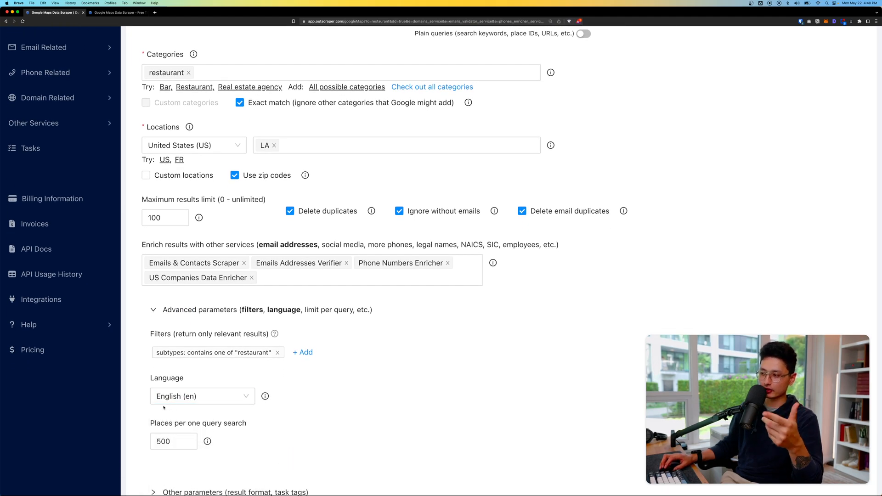
click(176, 314)
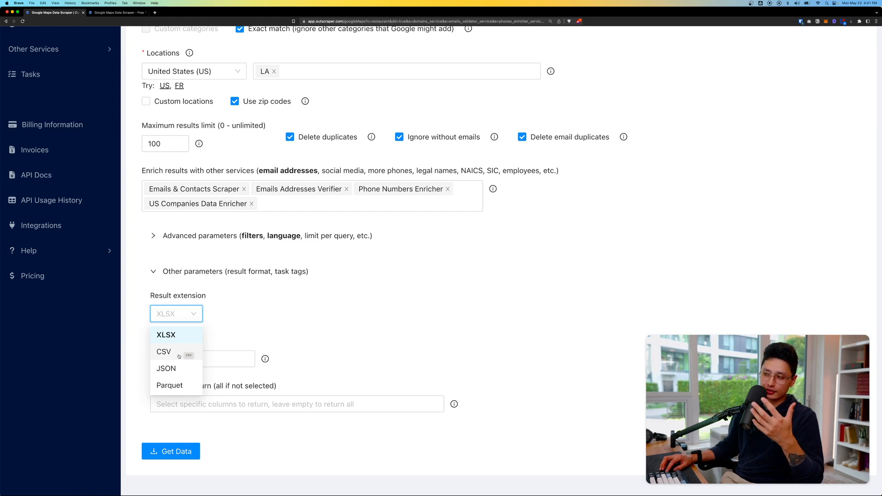
- Set the result extension to CSV and tag the task 'demo task'
click(163, 352)
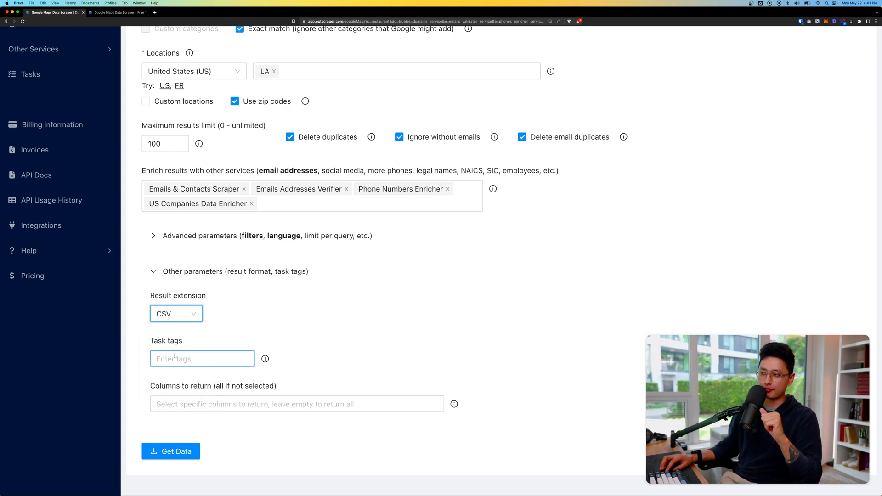
click(202, 358)
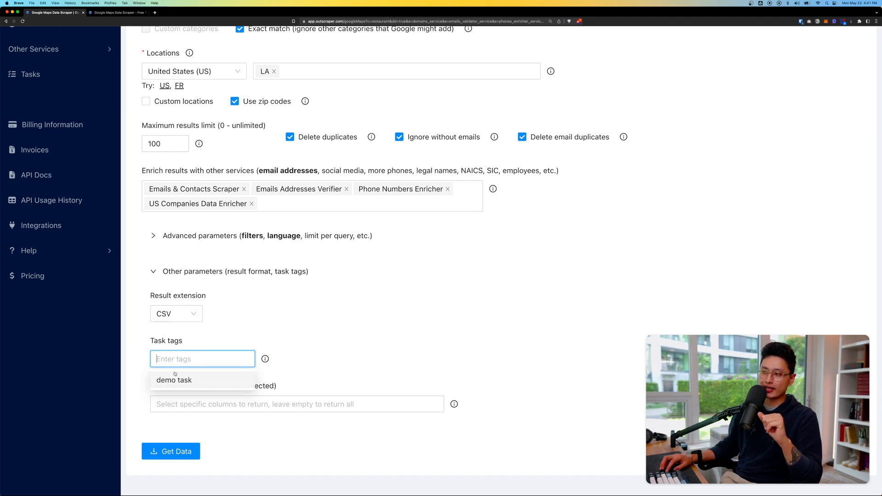
click(174, 381)
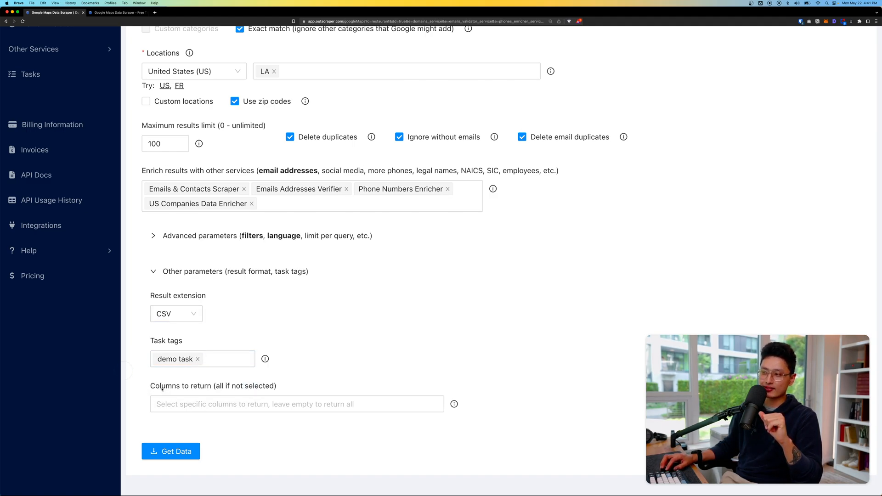
scroll(down, 3)
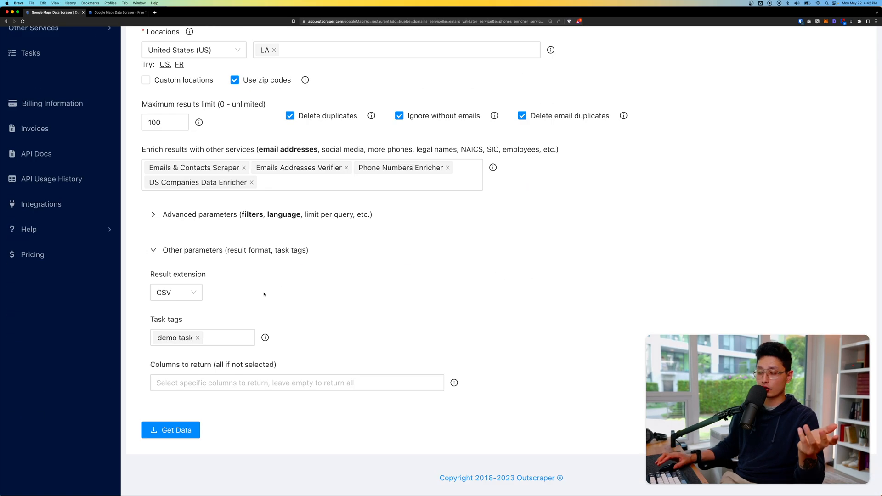
scroll(up, 3)
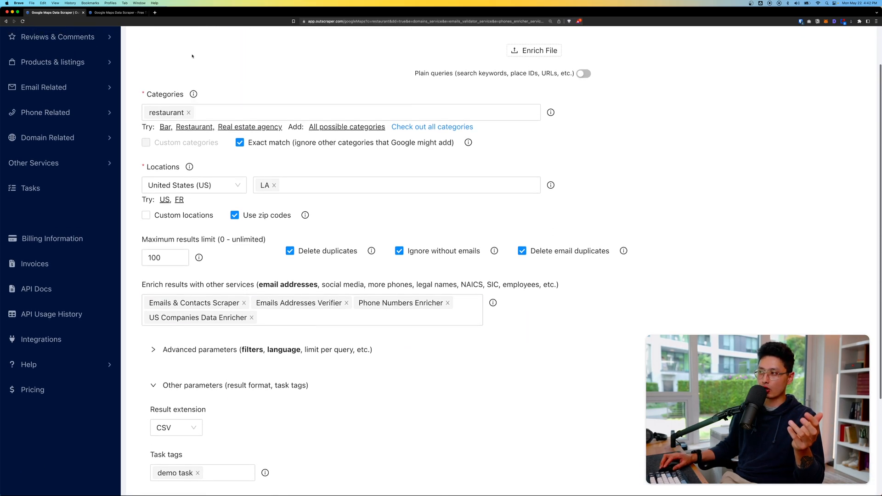
scroll(down, 3)
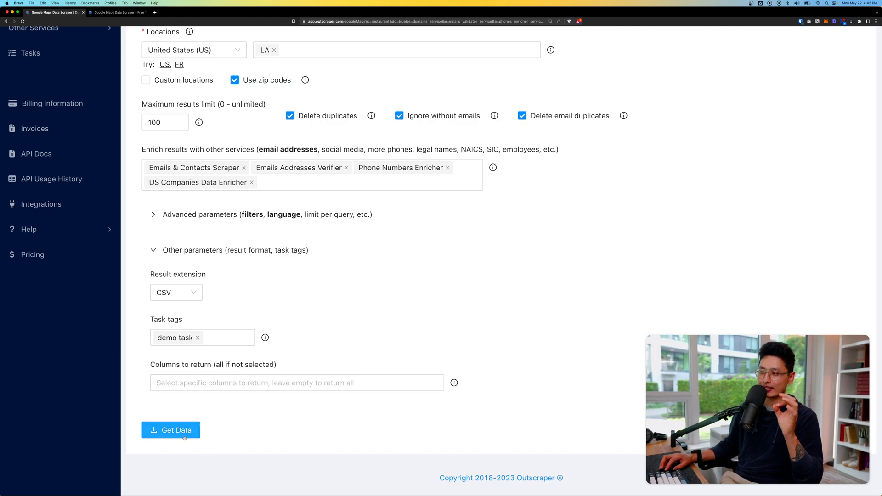
- Submit the task with Get Data, review the estimate, and confirm it
click(171, 430)
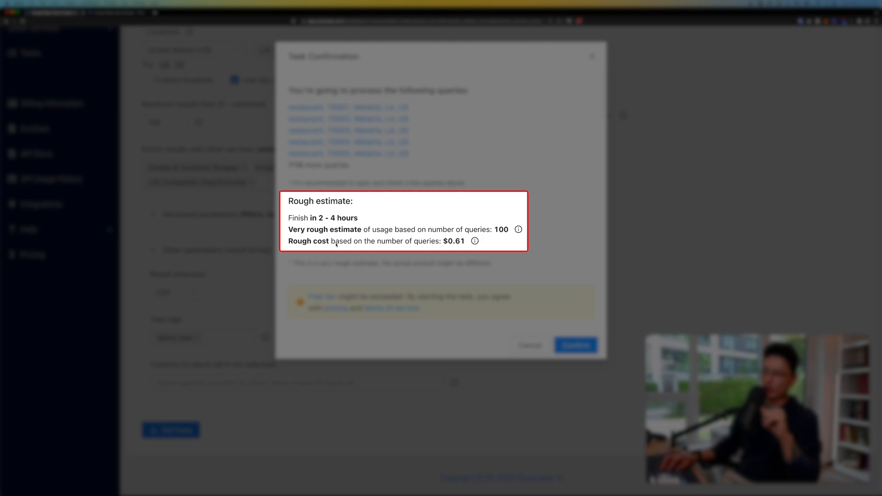
double_click(502, 230)
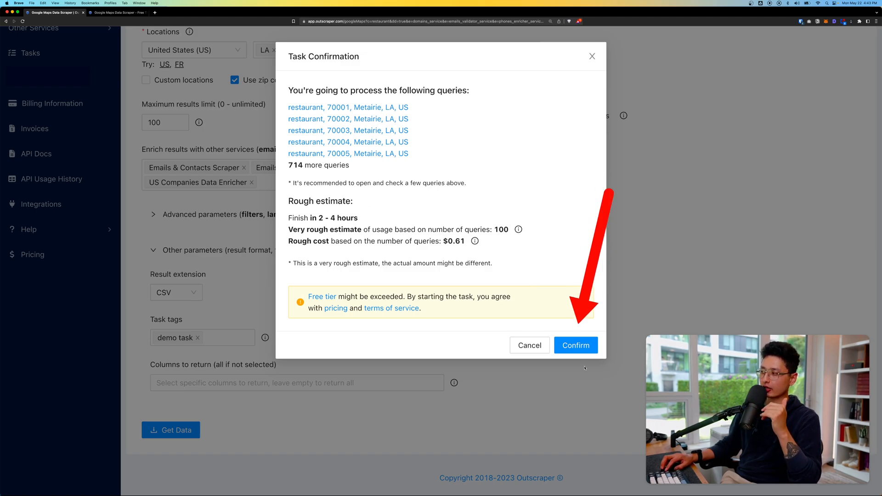
click(575, 345)
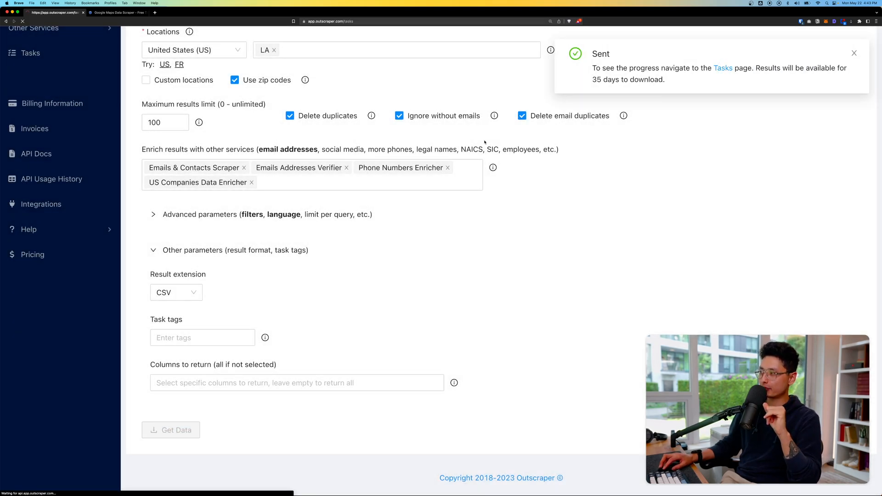
- Go to Tasks and download the Google Maps Data [100] results CSV
click(722, 68)
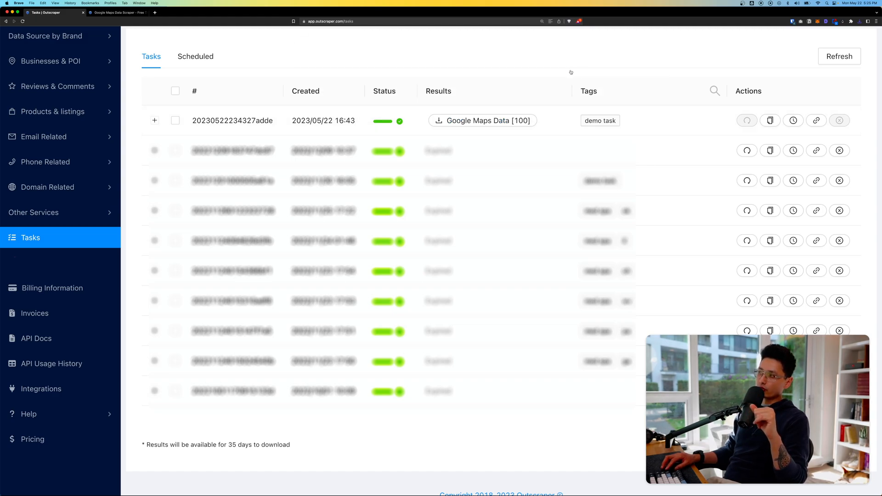
mouse_move(476, 121)
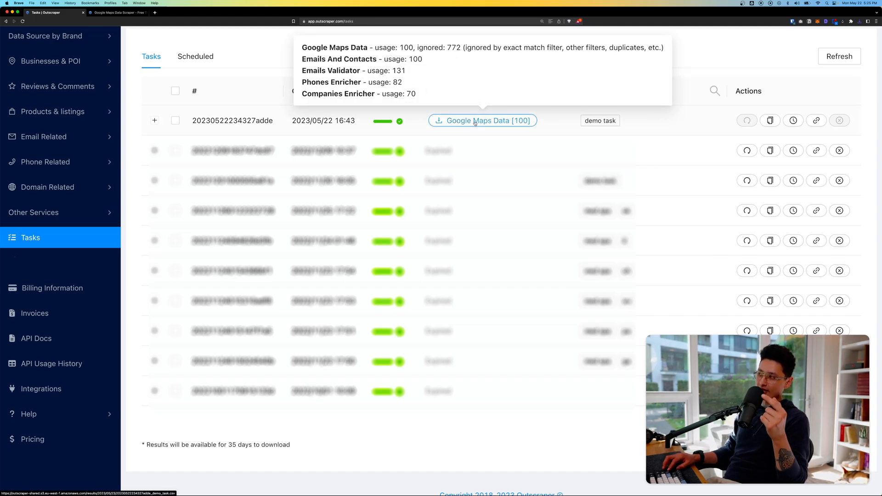
click(483, 120)
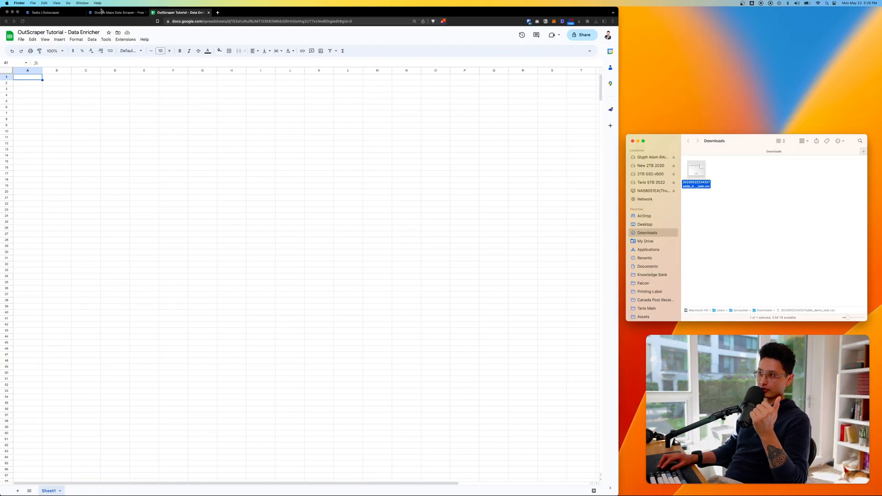
- Import the demo_task CSV into the spreadsheet, replacing the current sheet
click(21, 38)
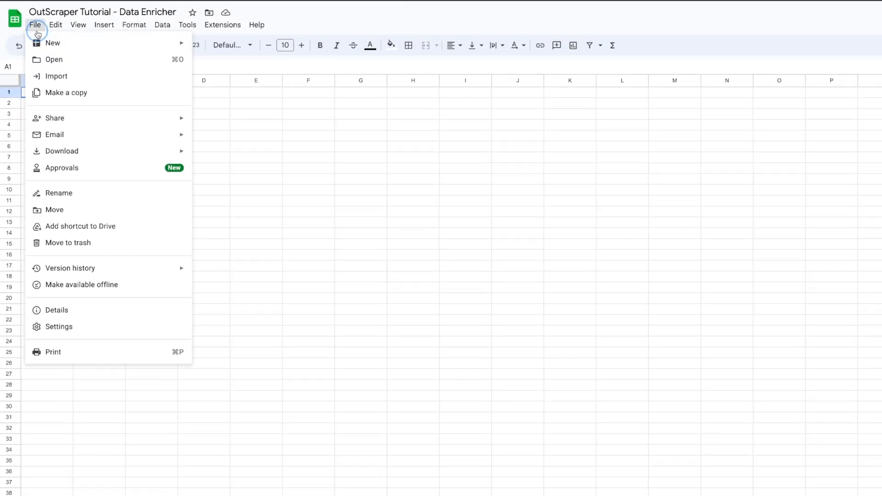
click(55, 75)
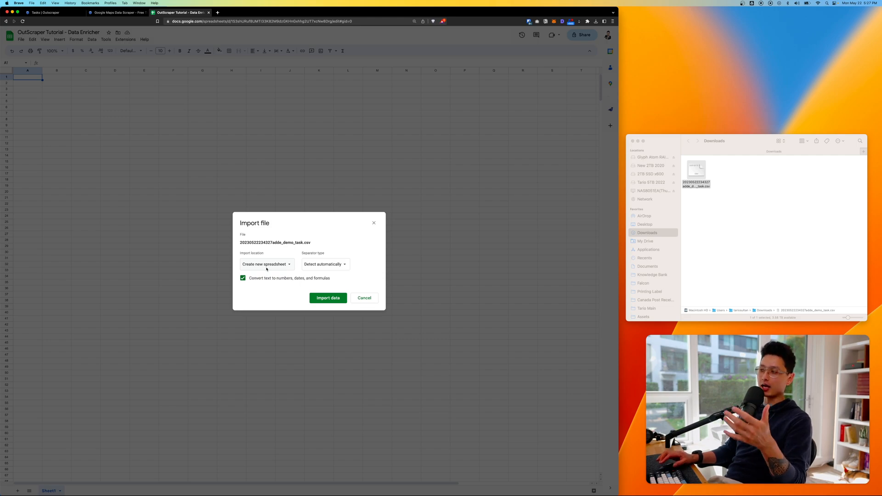
mouse_move(710, 244)
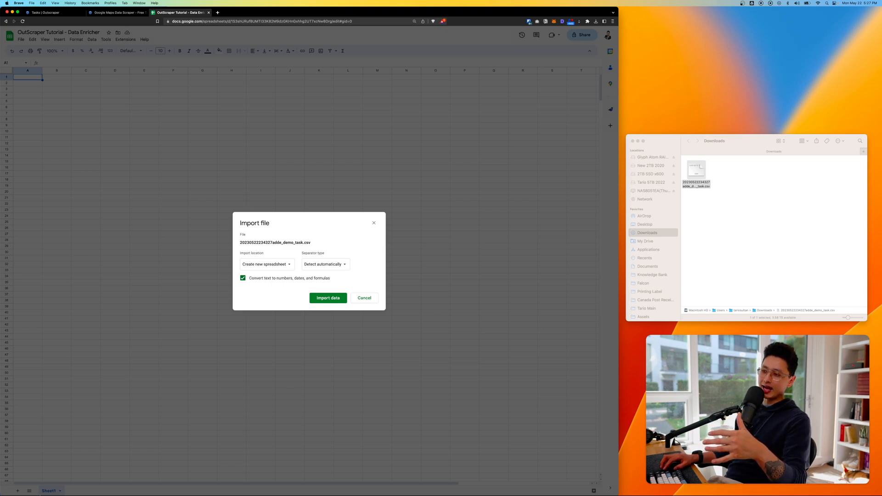
click(265, 265)
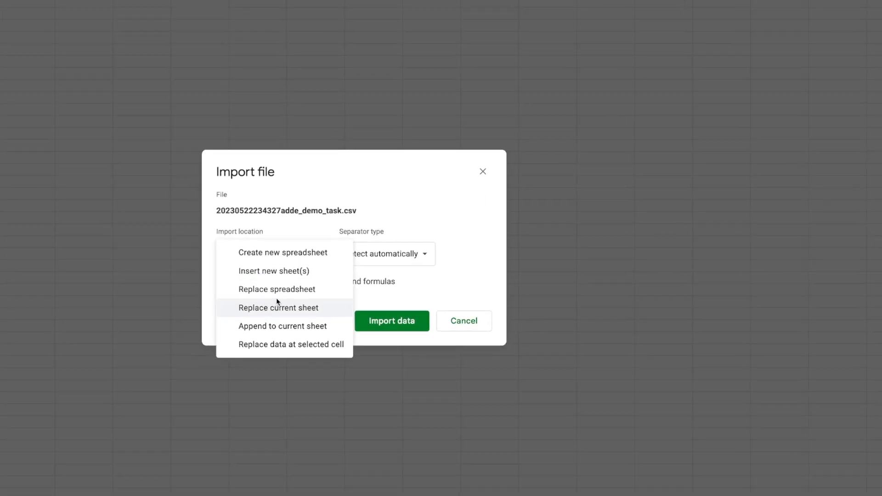
click(279, 308)
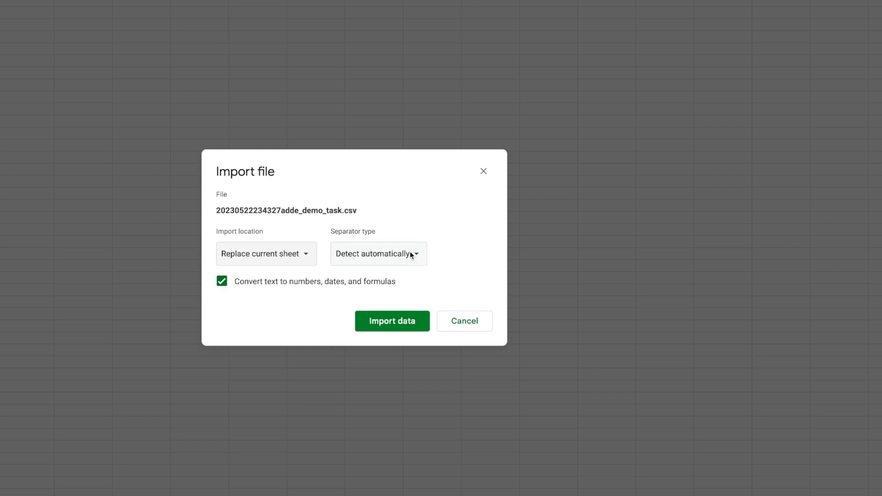
click(392, 322)
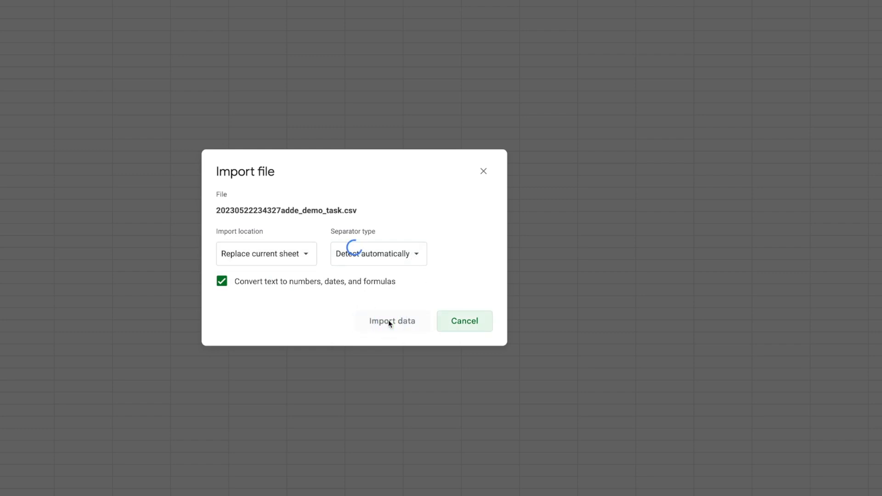
click(392, 322)
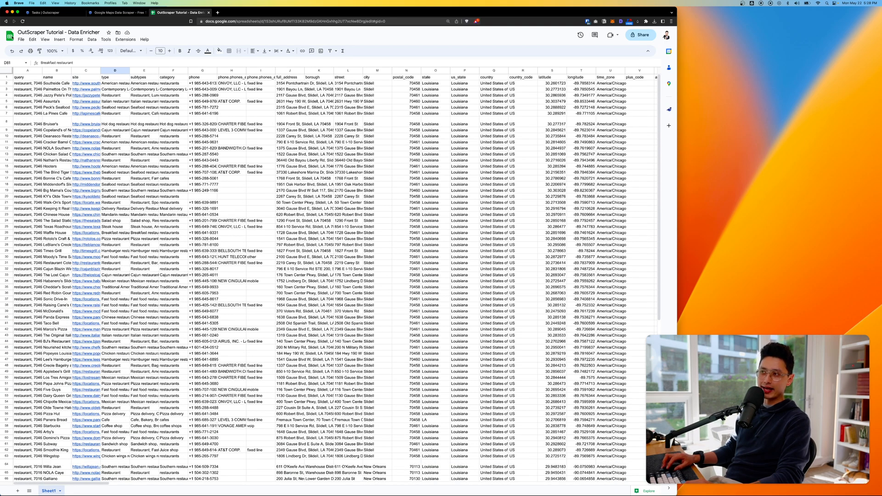
key(cmd+b)
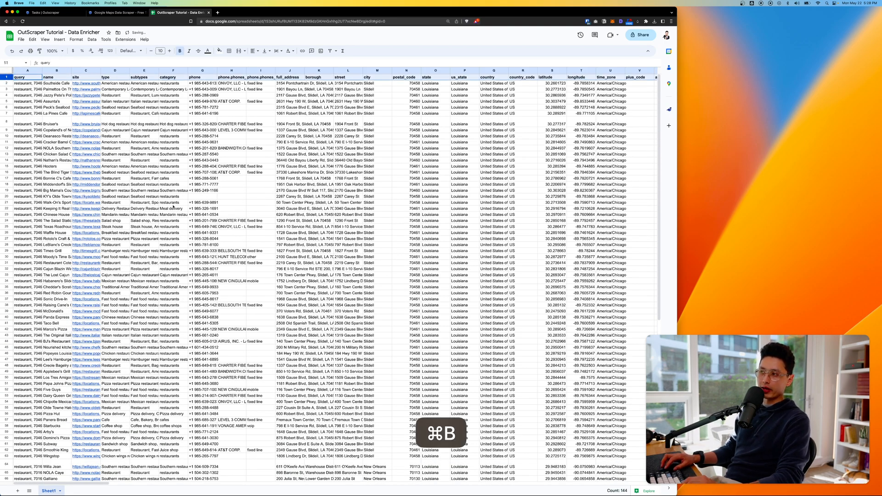
click(232, 227)
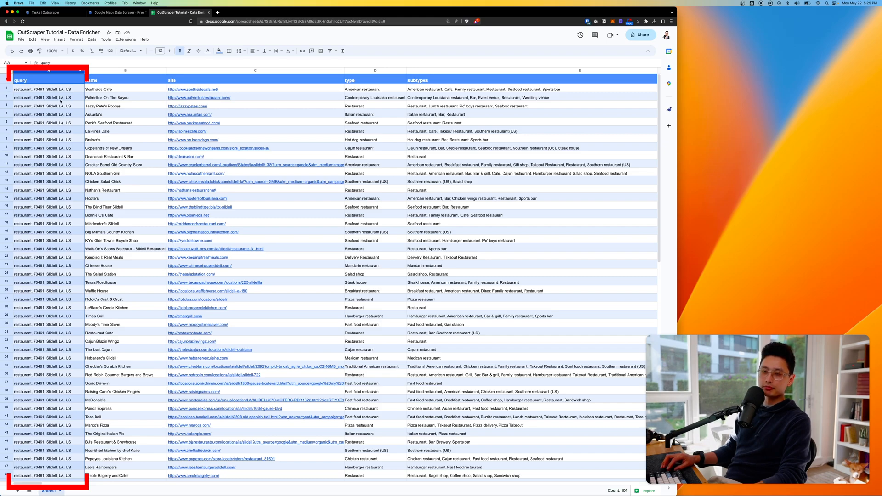
scroll(down, 3)
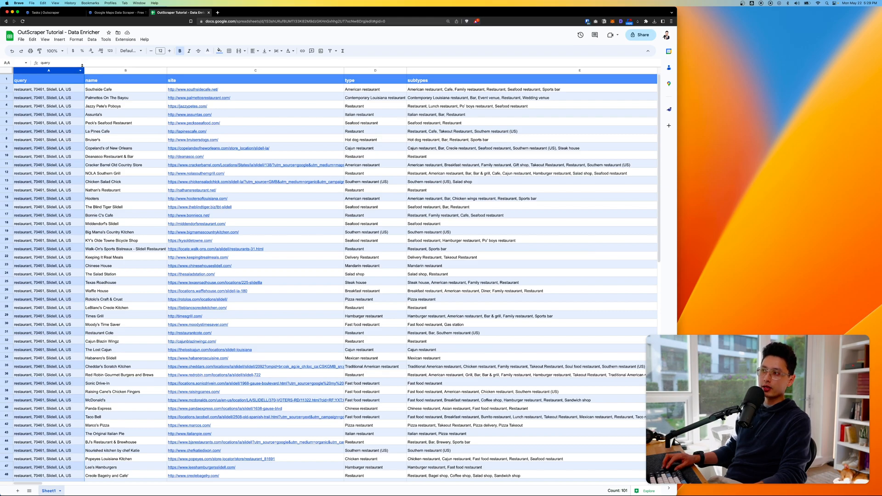
click(125, 70)
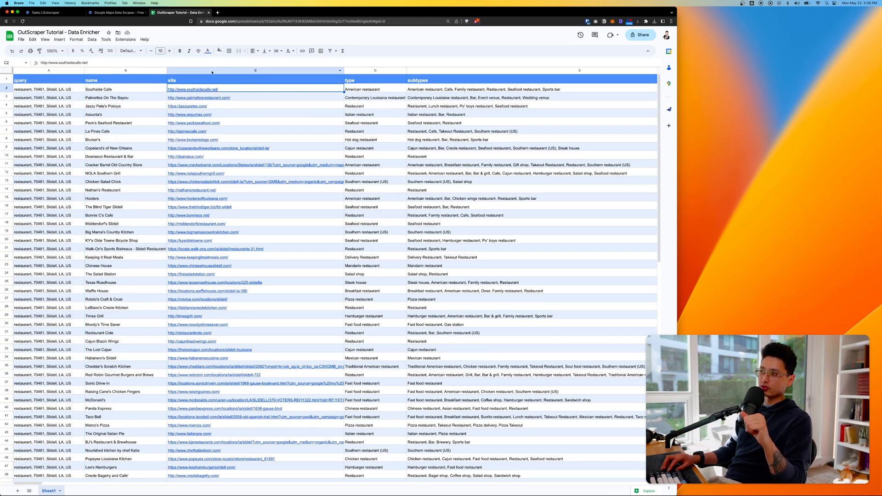
click(256, 70)
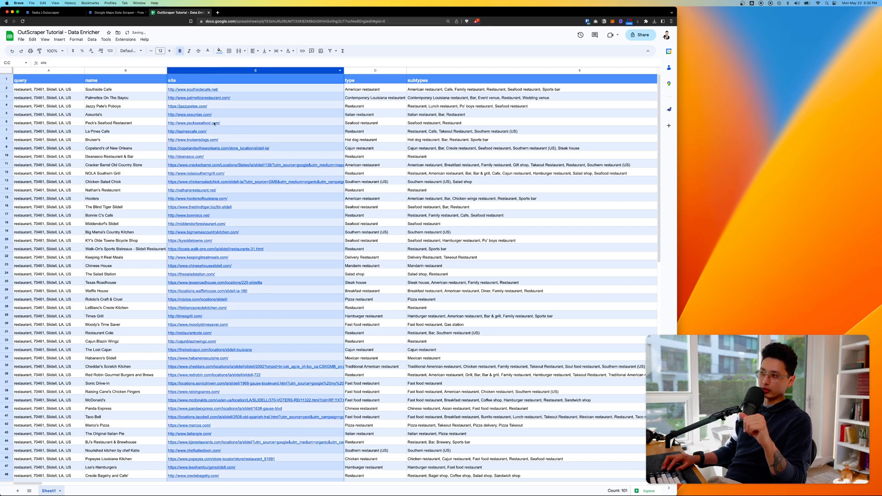
click(579, 70)
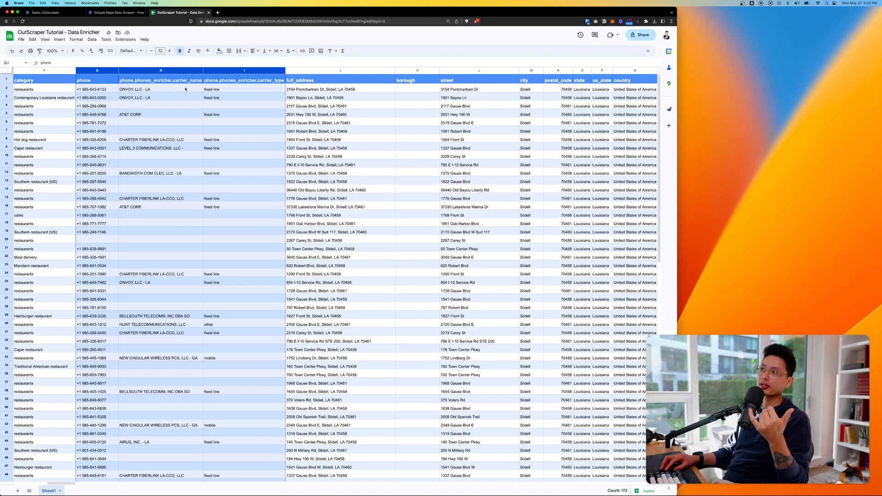
click(243, 207)
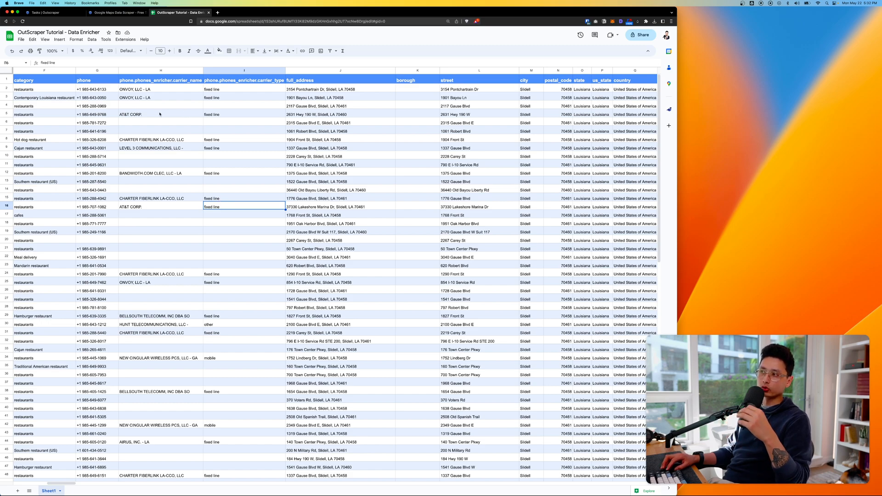
click(160, 70)
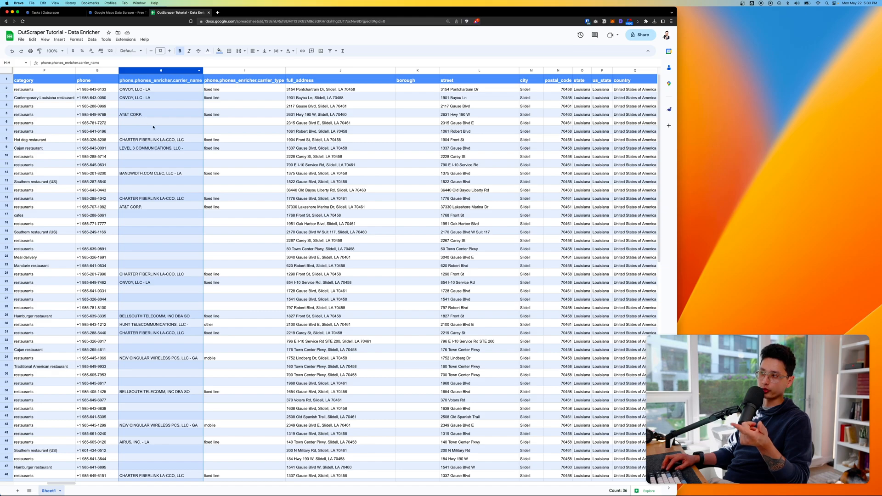
scroll(down, 3)
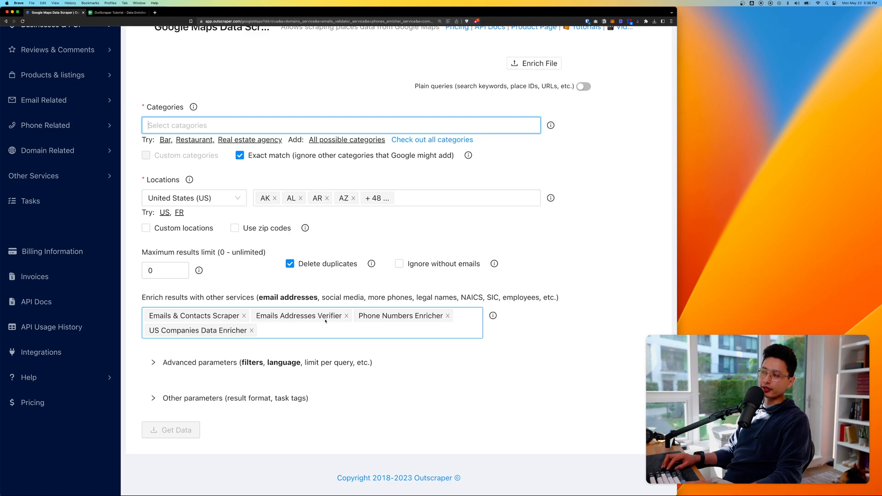
click(116, 13)
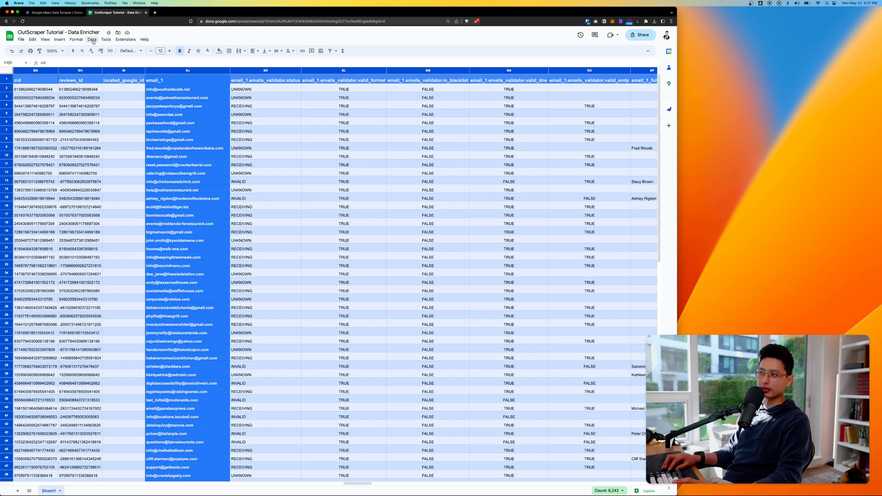
- Create a filter on the table and view the email_1.emails_validator.status values
click(92, 38)
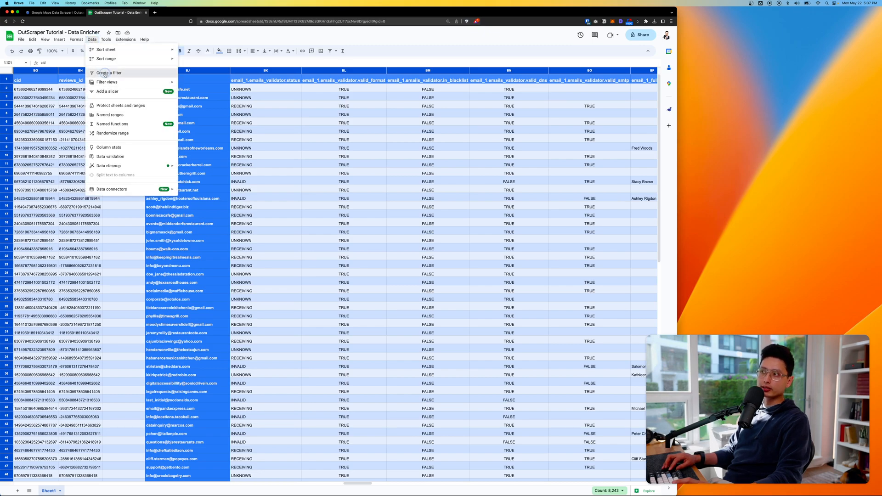
click(107, 74)
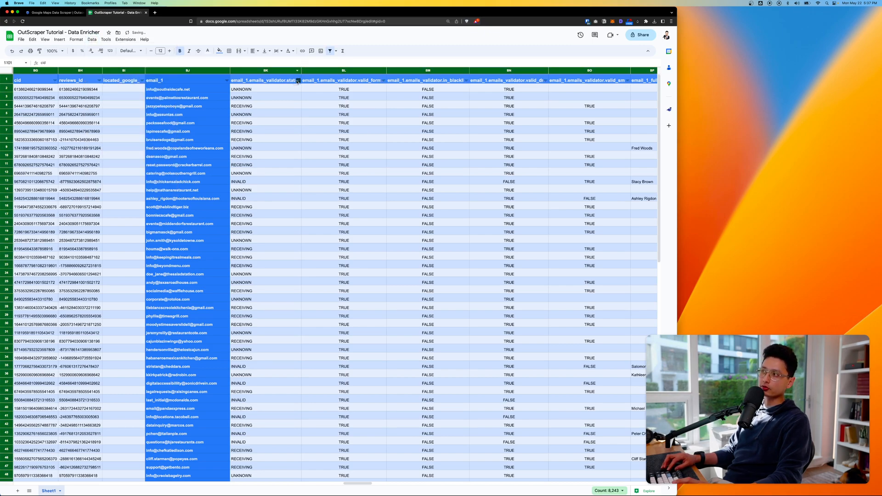
click(296, 70)
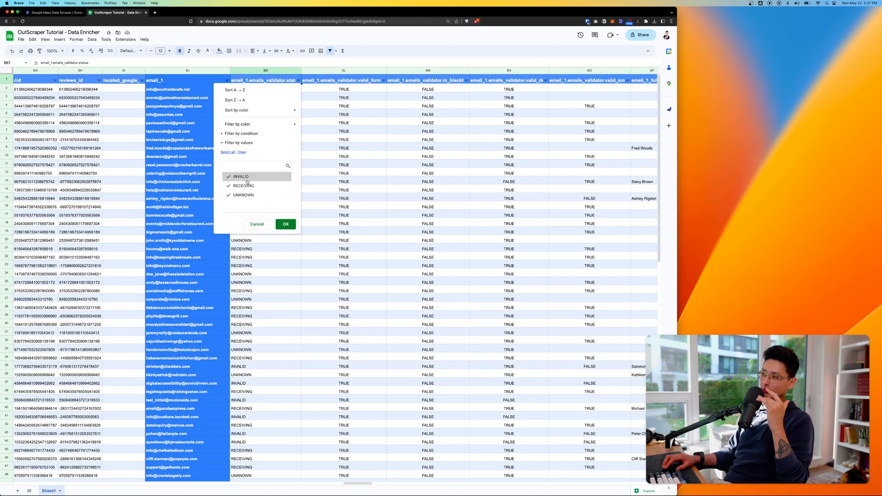
click(228, 177)
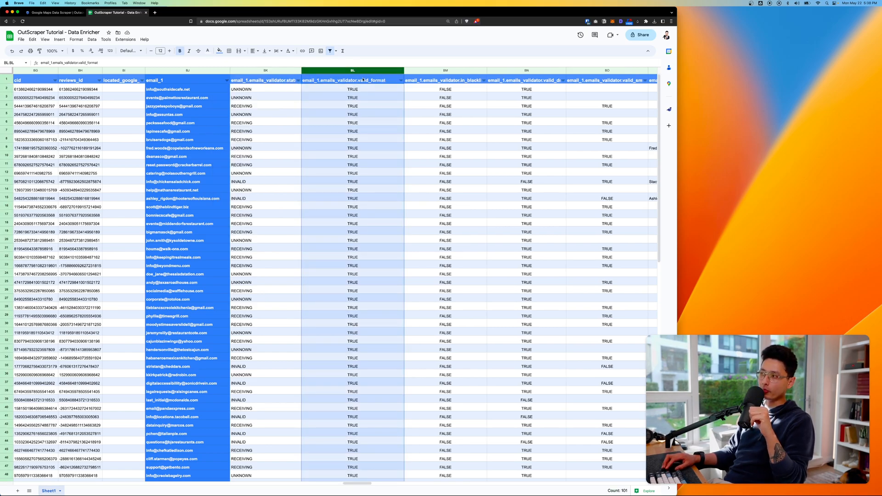
scroll(down, 3)
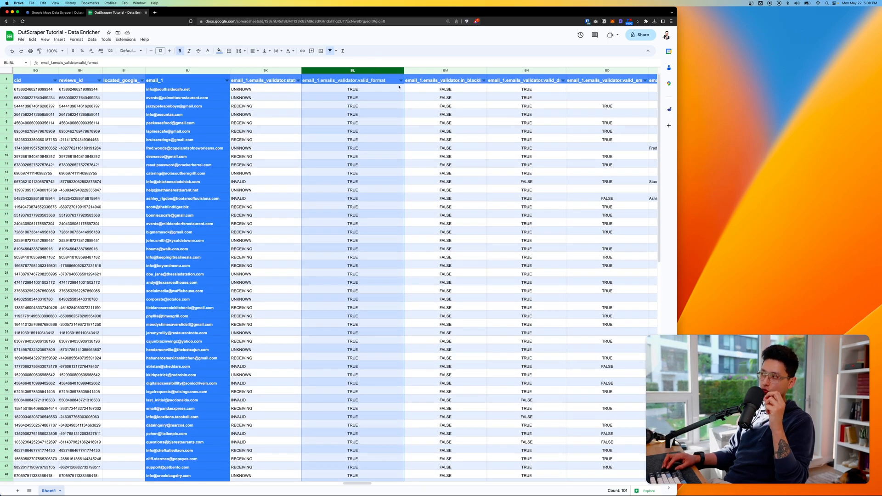
click(446, 70)
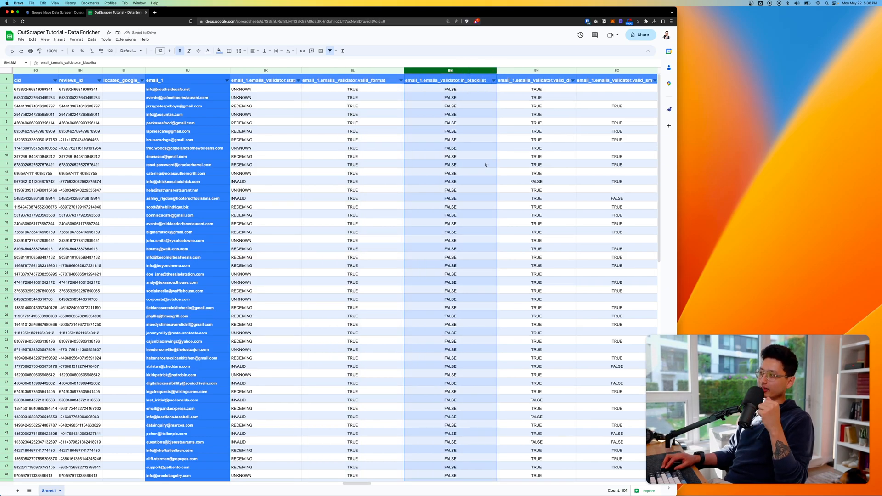
scroll(down, 3)
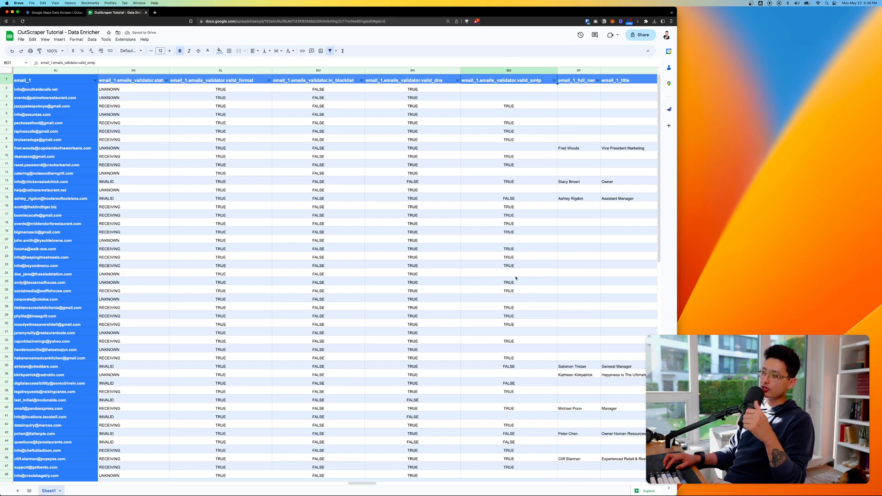
mouse_move(497, 182)
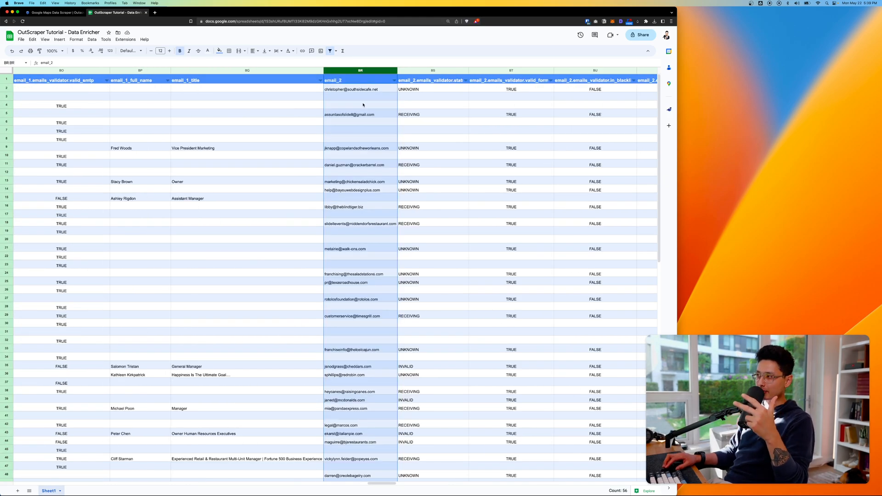
scroll(left, 3)
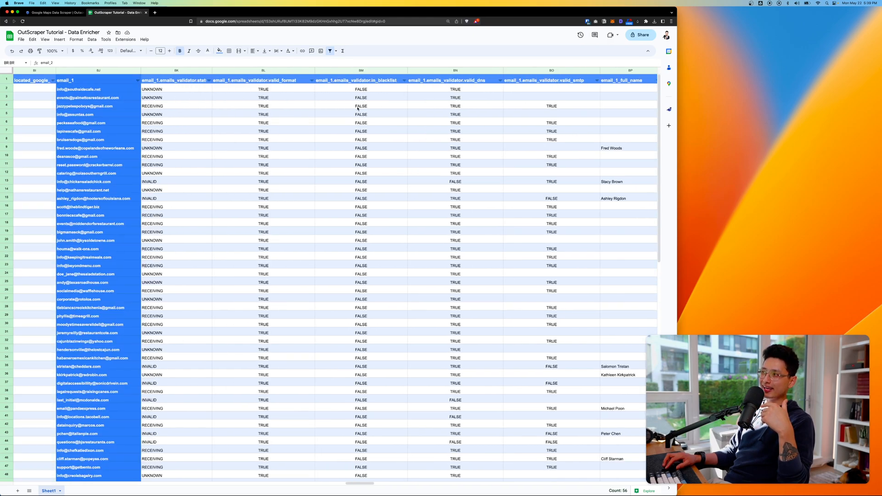
scroll(right, 3)
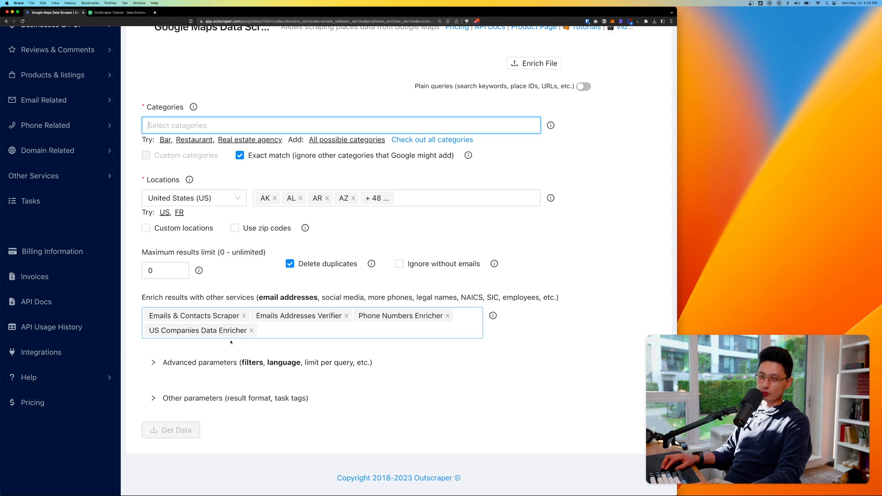
click(116, 13)
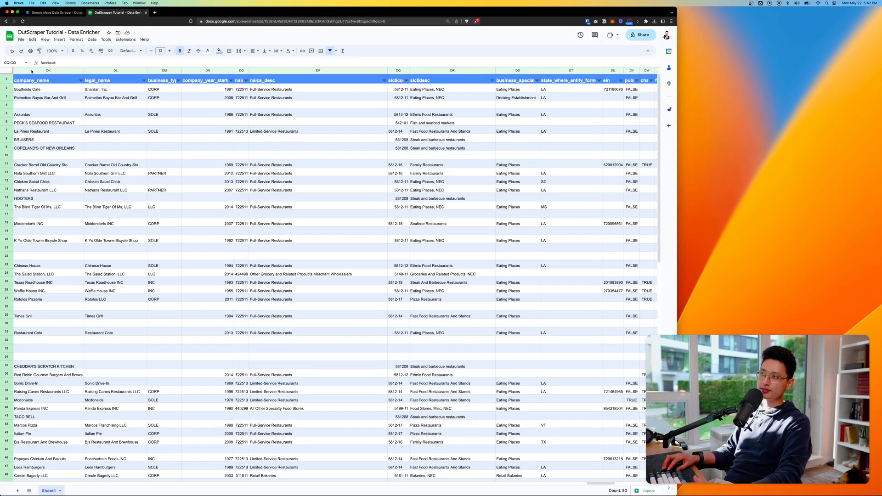
click(115, 70)
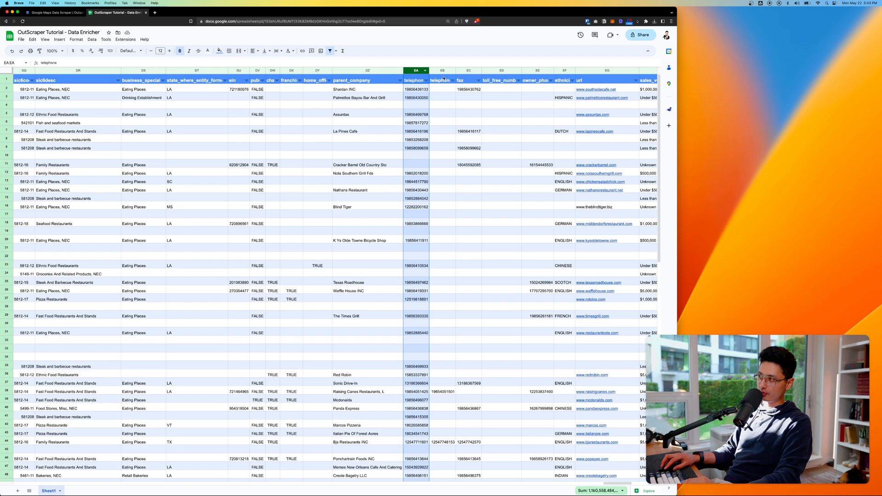
scroll(right, 3)
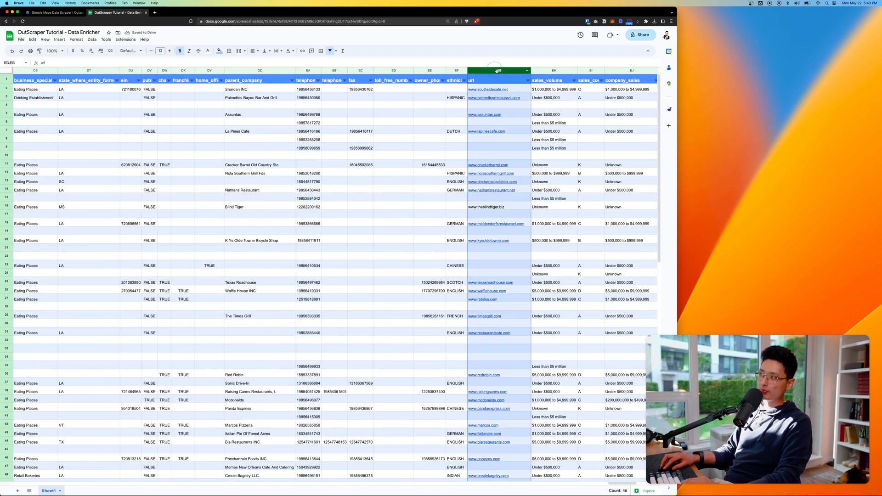
scroll(right, 3)
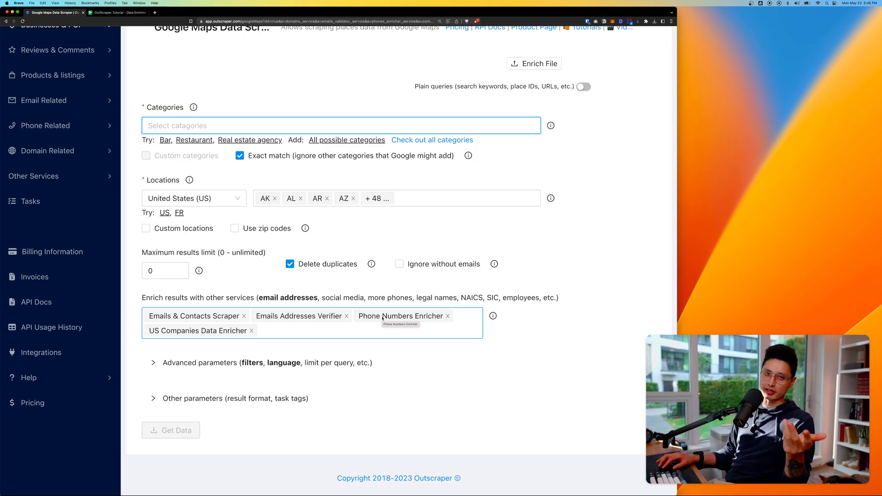
click(116, 13)
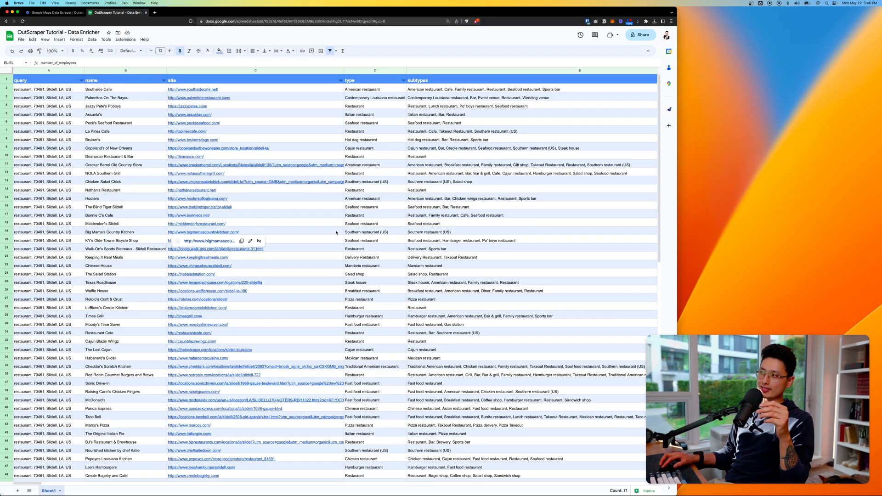